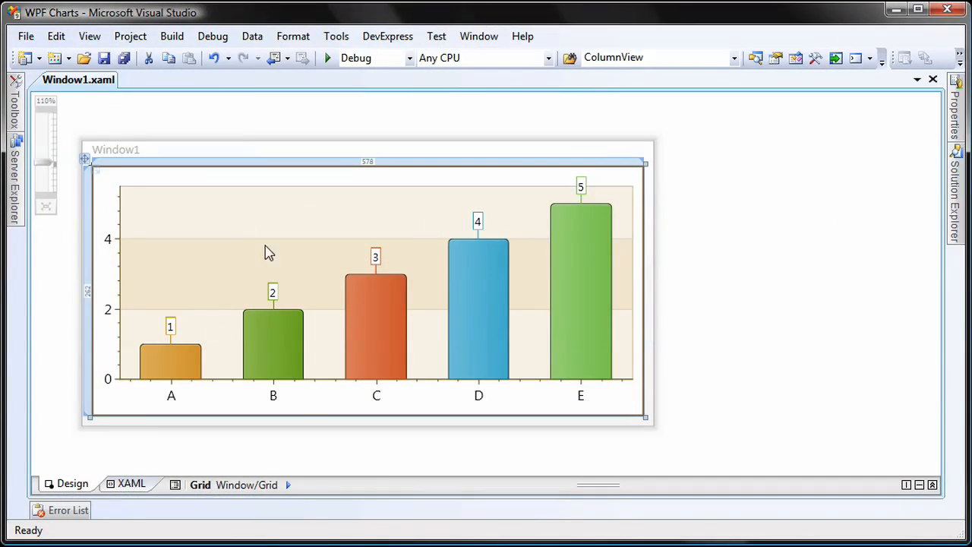
{"action": "mouse_move", "coordinate": [585, 196]}
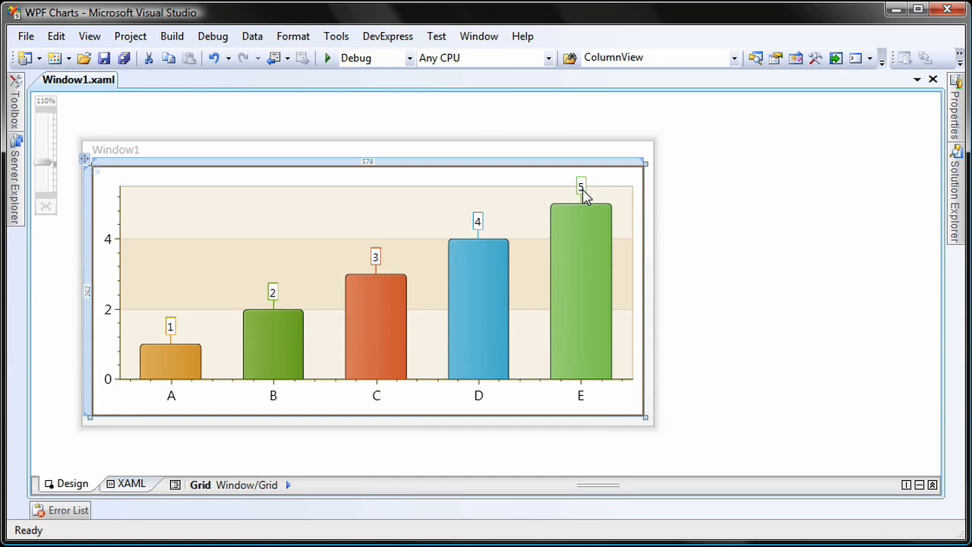
{"action": "mouse_move", "coordinate": [131, 359]}
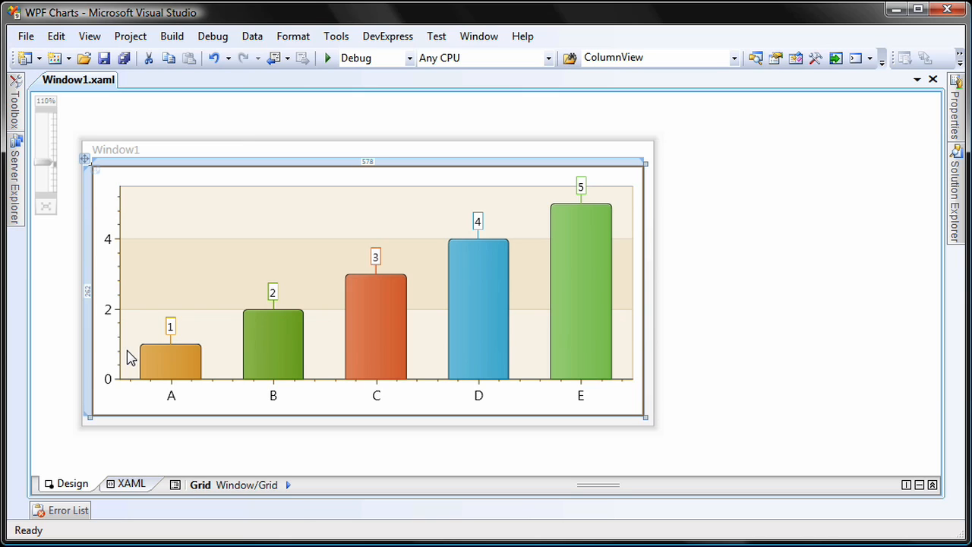
{"action": "mouse_move", "coordinate": [154, 450]}
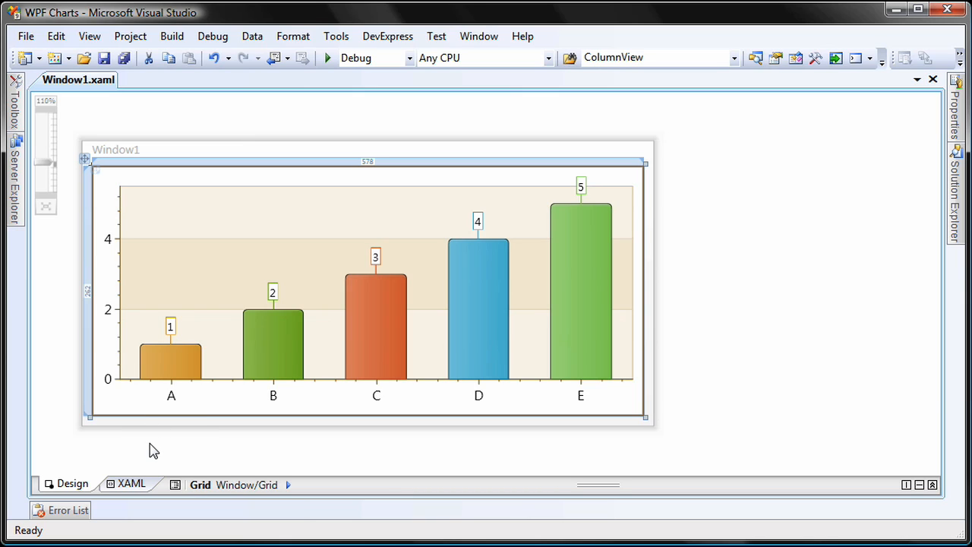
- Add Window.Resources with a ResourceDictionary containing an empty DataTemplate with x:Key="template" in the XAML
{"action": "left_click", "coordinate": [130, 486]}
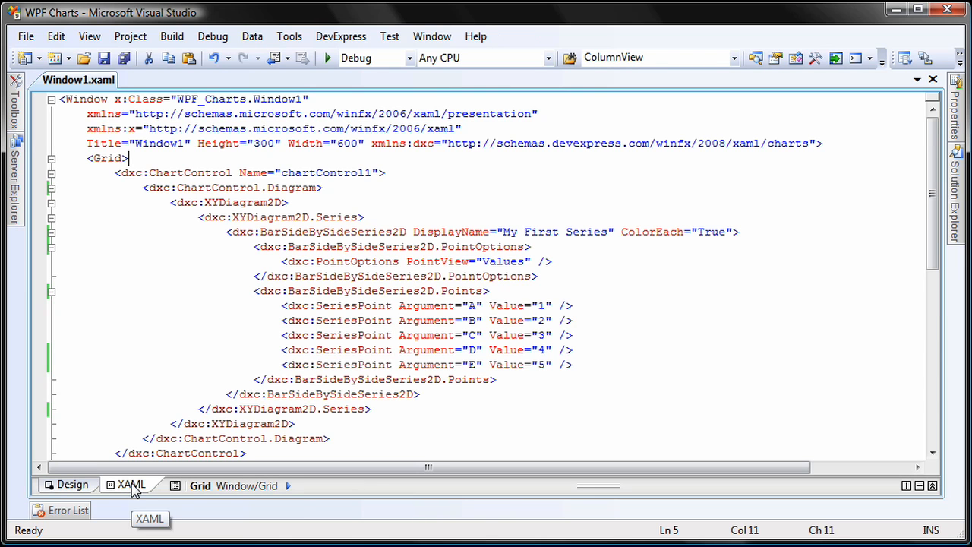
{"action": "left_click", "coordinate": [88, 158]}
{"action": "type", "text": "<Window.Resources>"}
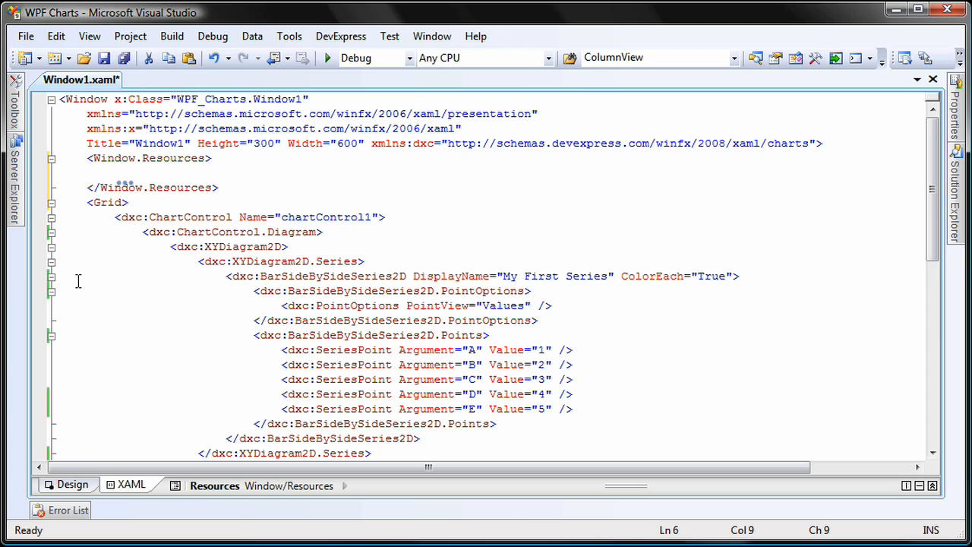
{"action": "type", "text": "<R"}
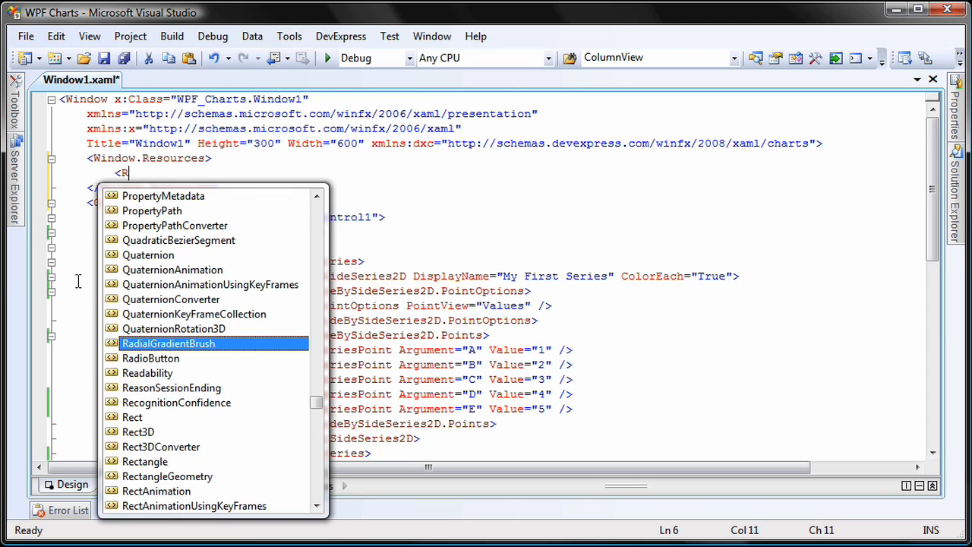
{"action": "type", "text": "esourceDictionary>"}
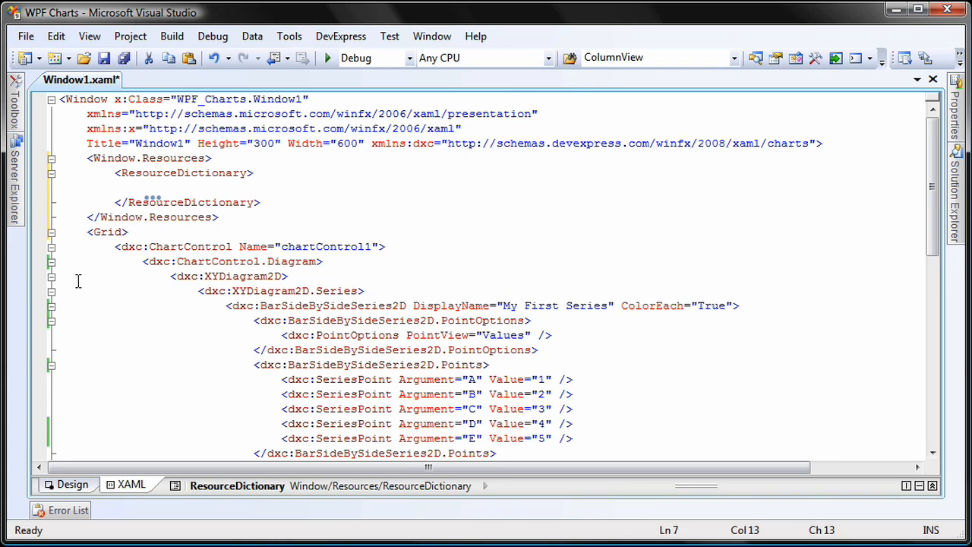
{"action": "type", "text": "DataTemplate"}
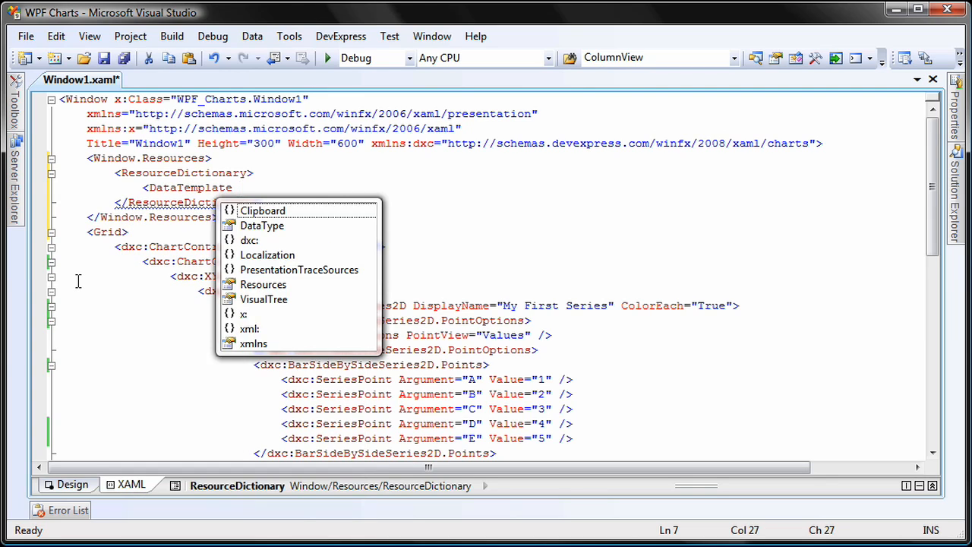
{"action": "type", "text": "x:Key"}
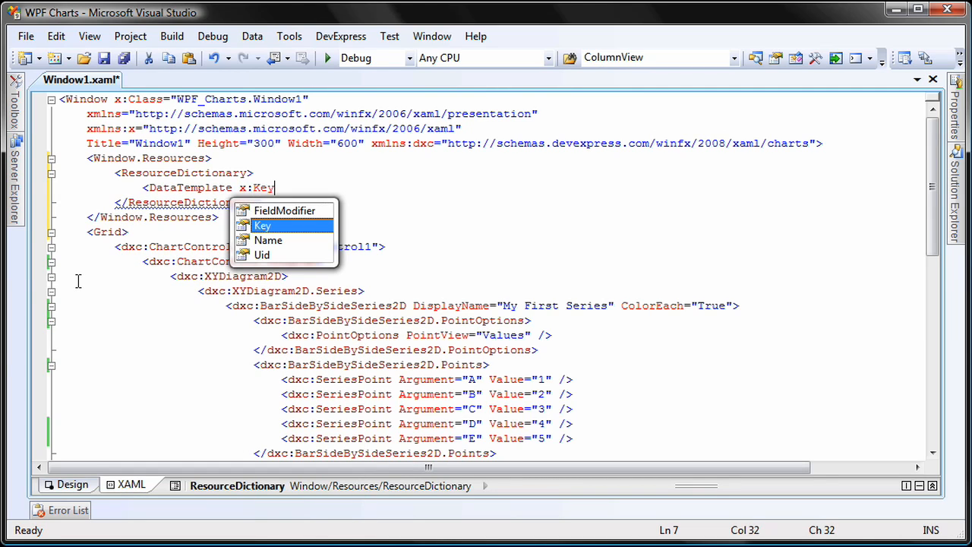
{"action": "type", "text": "=\"temp\""}
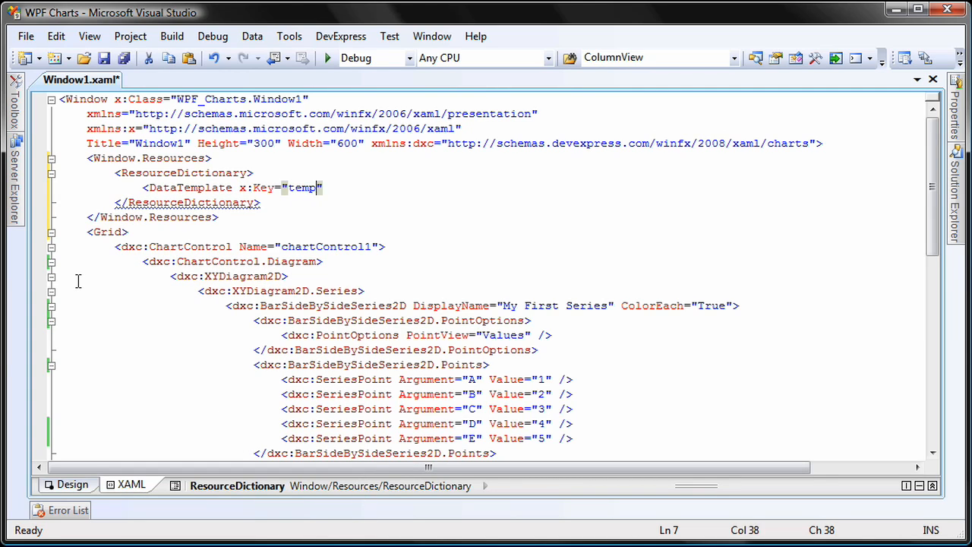
{"action": "type", "text": "late"}
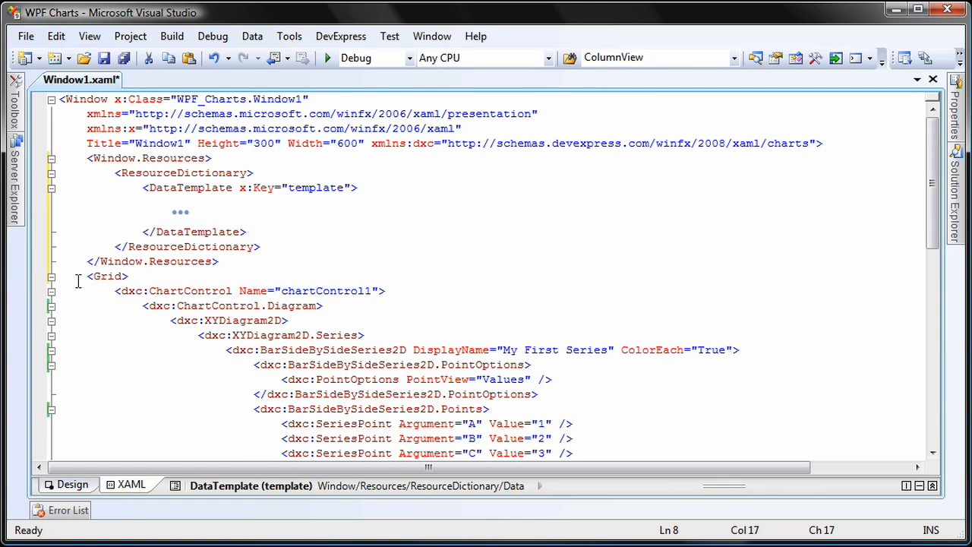
{"action": "mouse_move", "coordinate": [740, 398]}
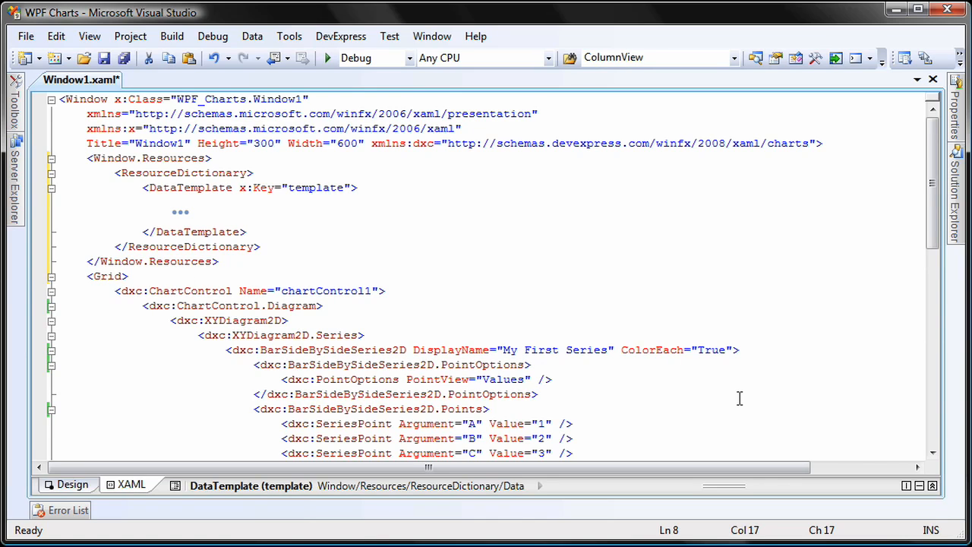
- Add a Border with BorderThickness 1, CornerRadius 9, Background bound to PointBrush and Opacity 1.0 inside the template
{"action": "type", "text": "<Border BorderThickness=\""}
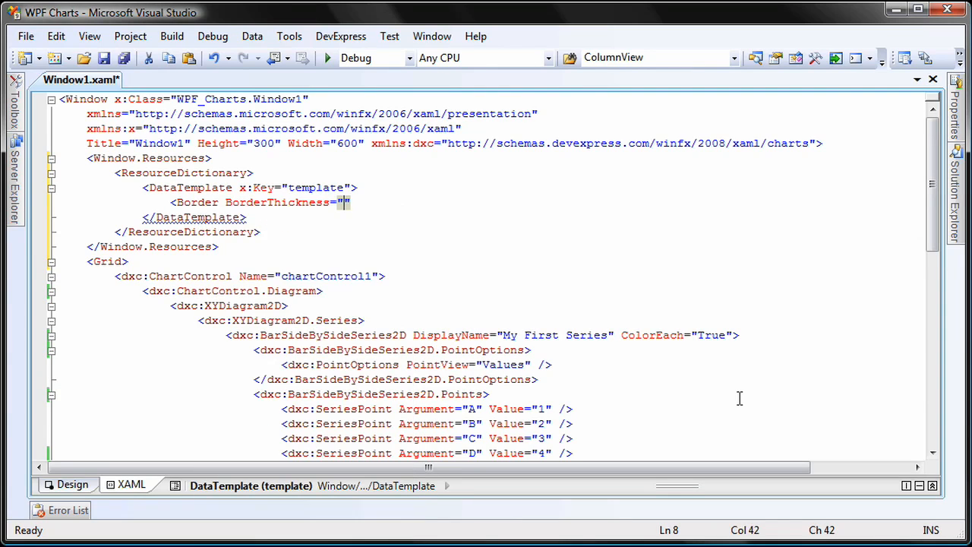
{"action": "type", "text": "1\""}
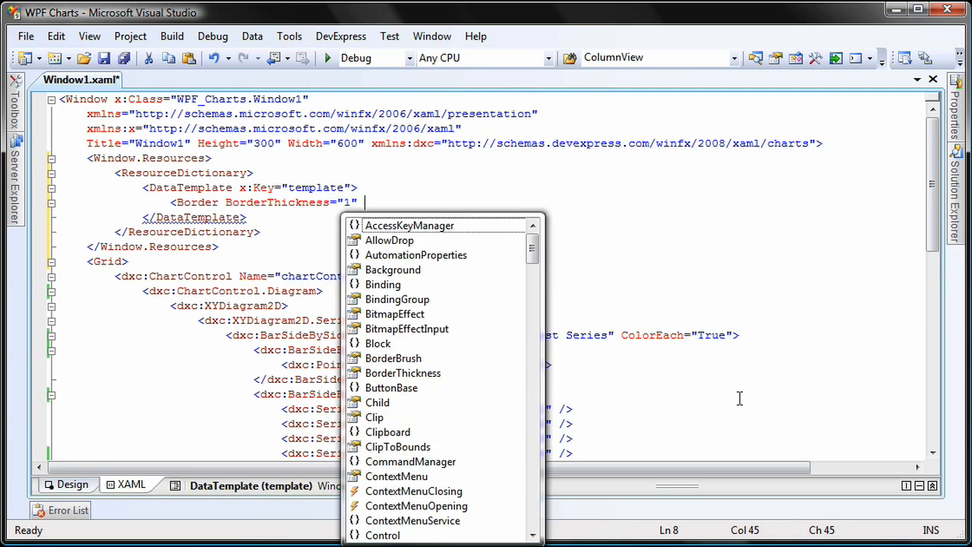
{"action": "type", "text": "CornerRadius=\"9\""}
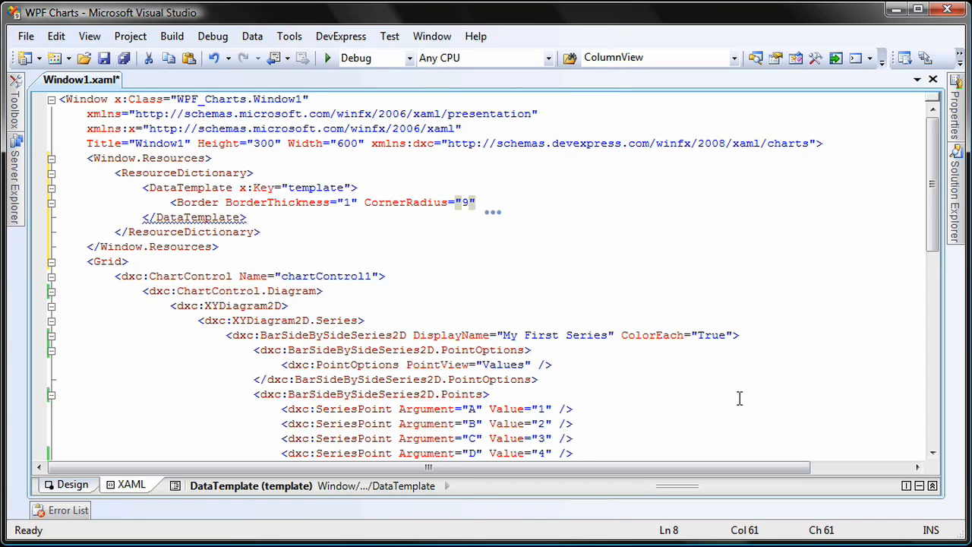
{"action": "type", "text": "Bac"}
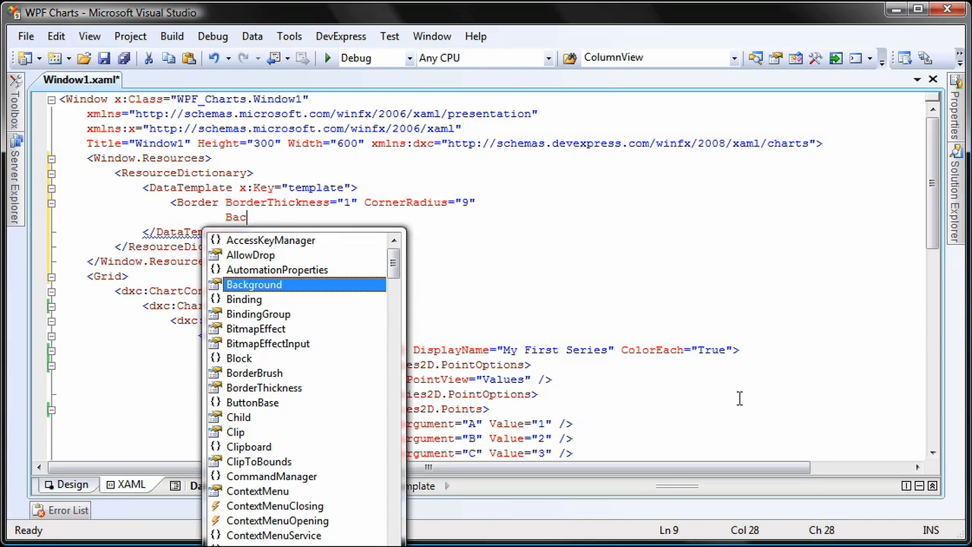
{"action": "type", "text": "kground=\"\""}
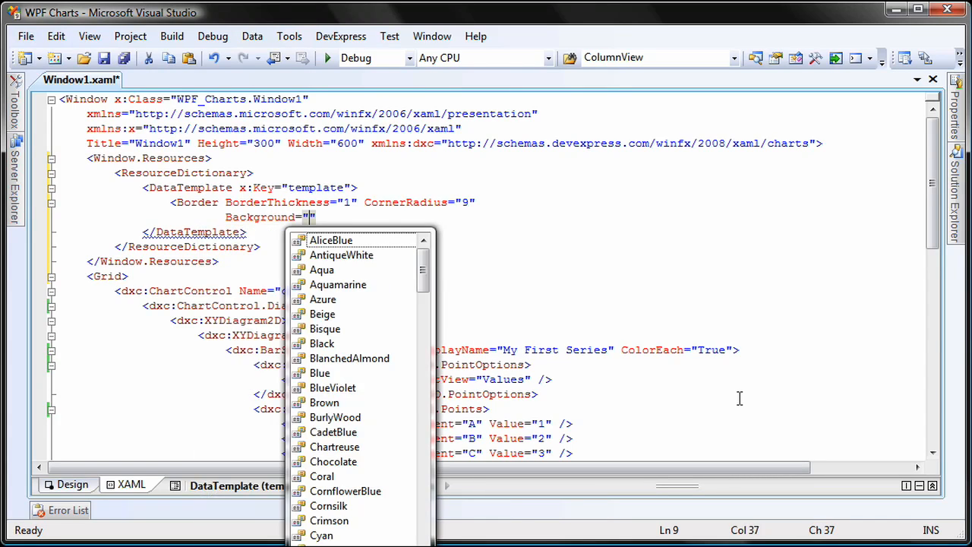
{"action": "type", "text": "{Binding Path=P"}
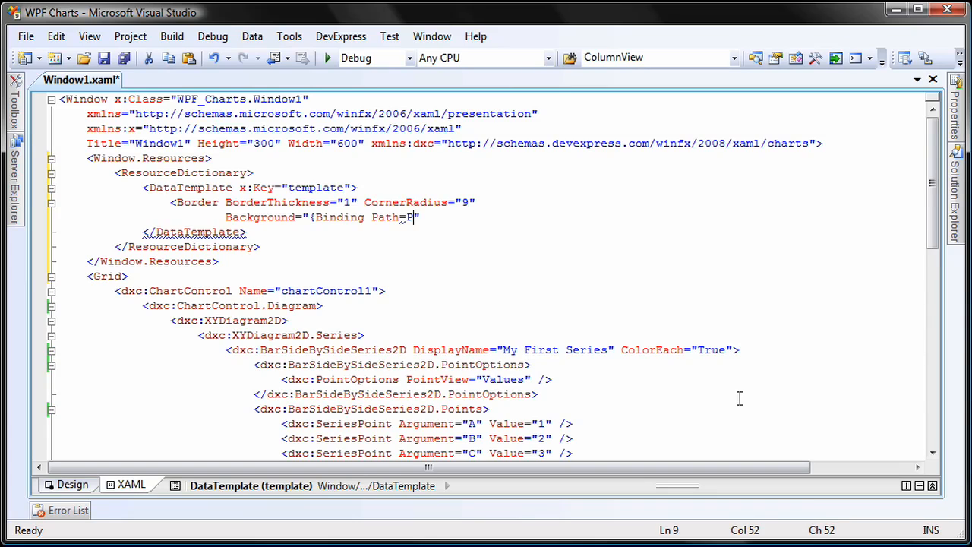
{"action": "type", "text": "ointBrush"}
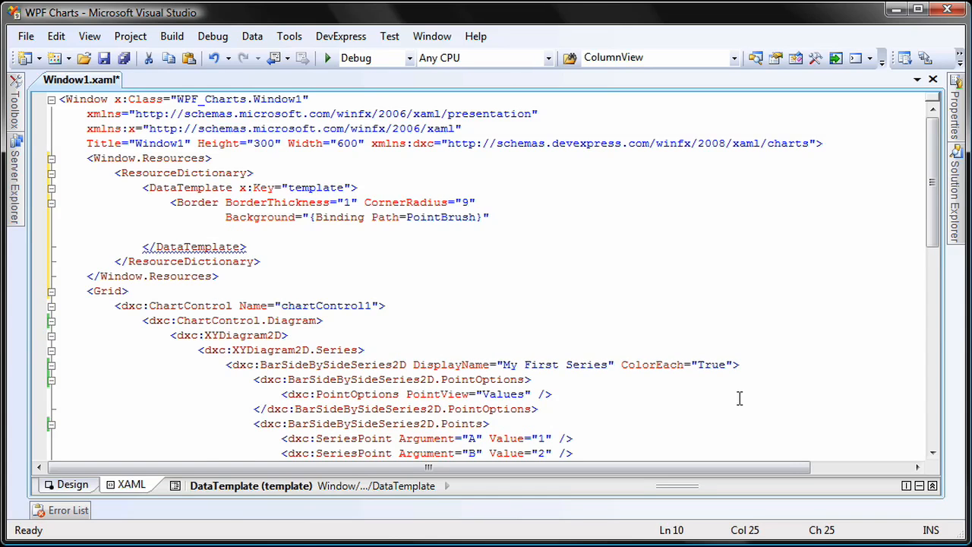
{"action": "type", "text": "Opacity=\"\""}
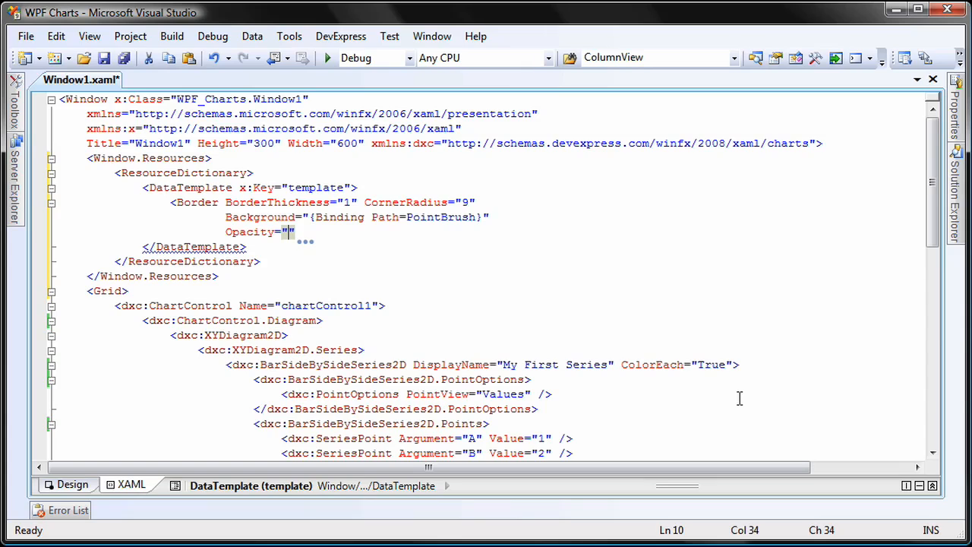
{"action": "type", "text": "1.0"}
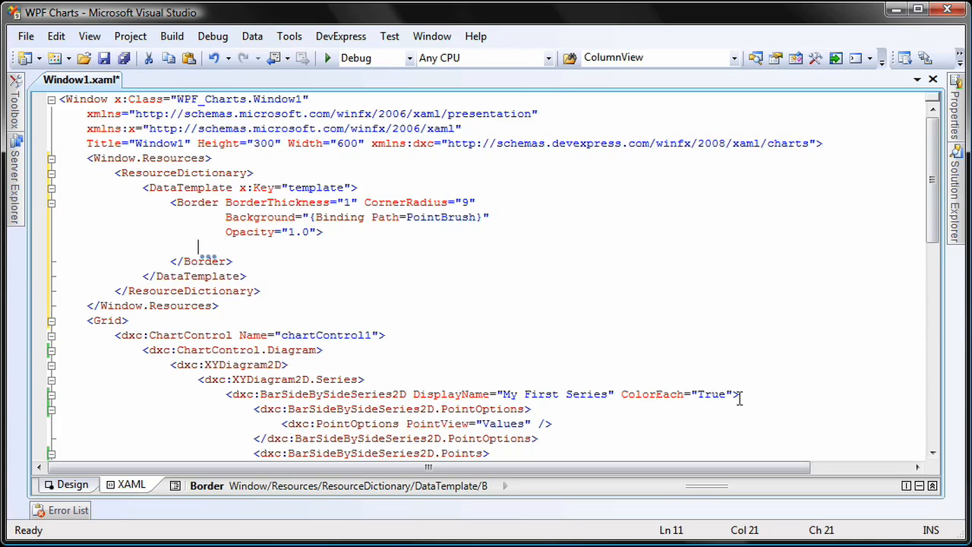
- Add a Label inside the Border with its content bound to Path=Text
{"action": "type", "text": "<Label Conten"}
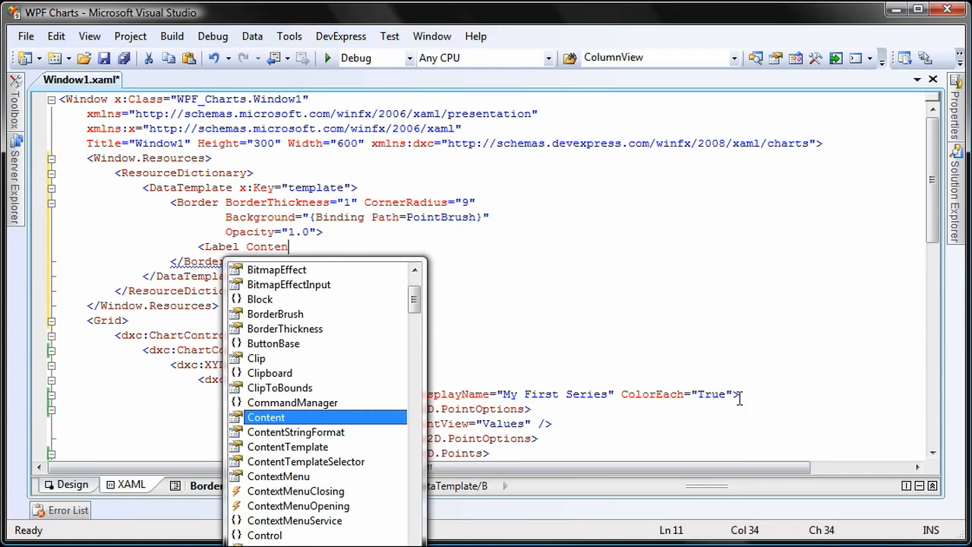
{"action": "type", "text": "=\"{"}
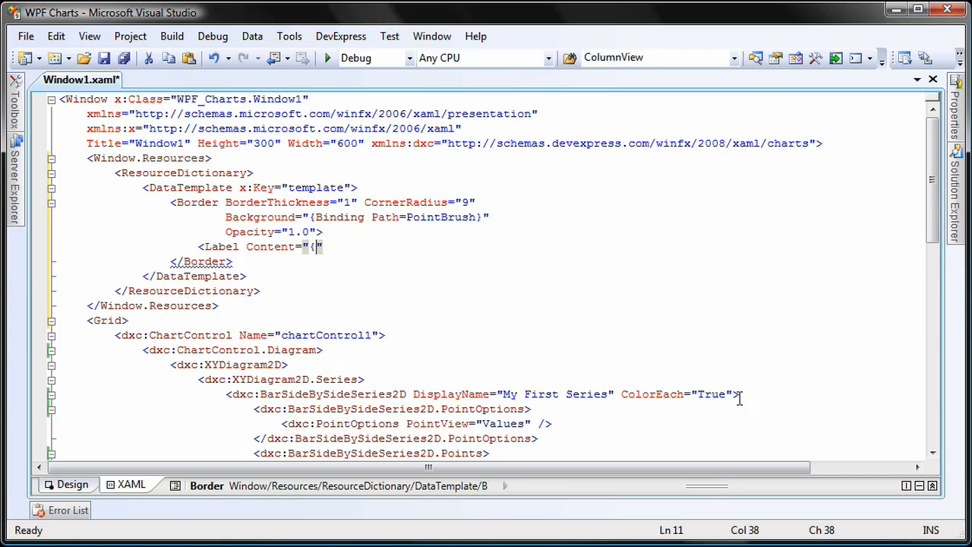
{"action": "type", "text": "Binding"}
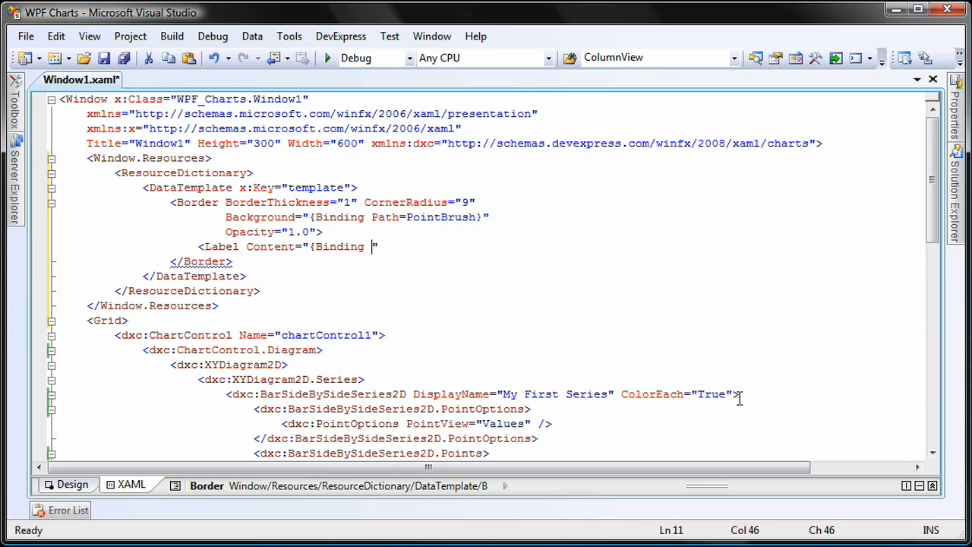
{"action": "type", "text": "Path="}
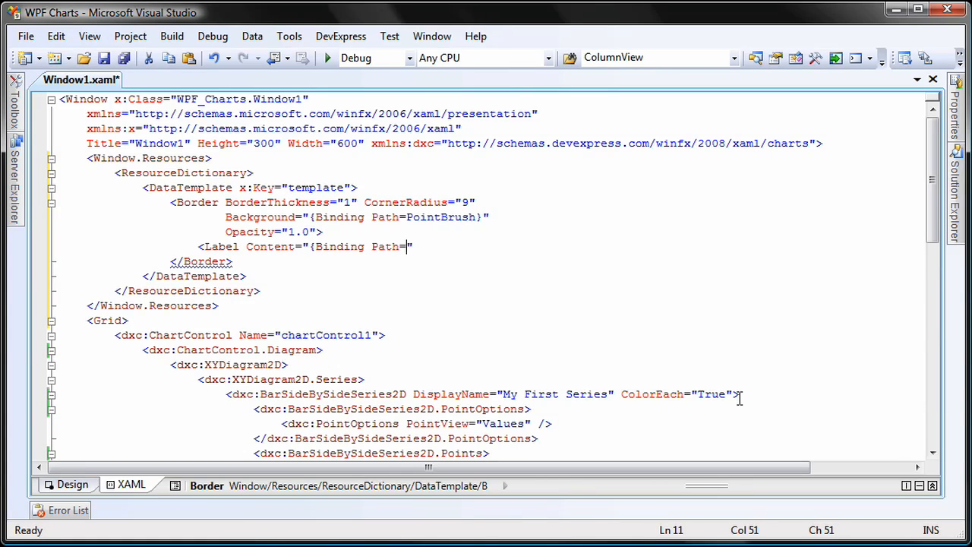
{"action": "type", "text": "Text"}
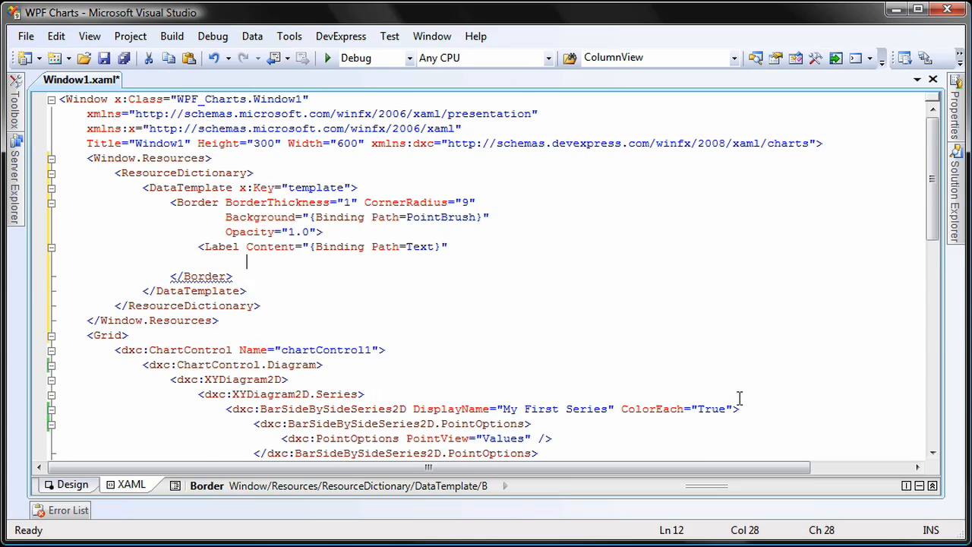
- Give the Label Padding 5,1,5,1.5, Foreground White and FontSize 10
{"action": "type", "text": "Padding=\"\""}
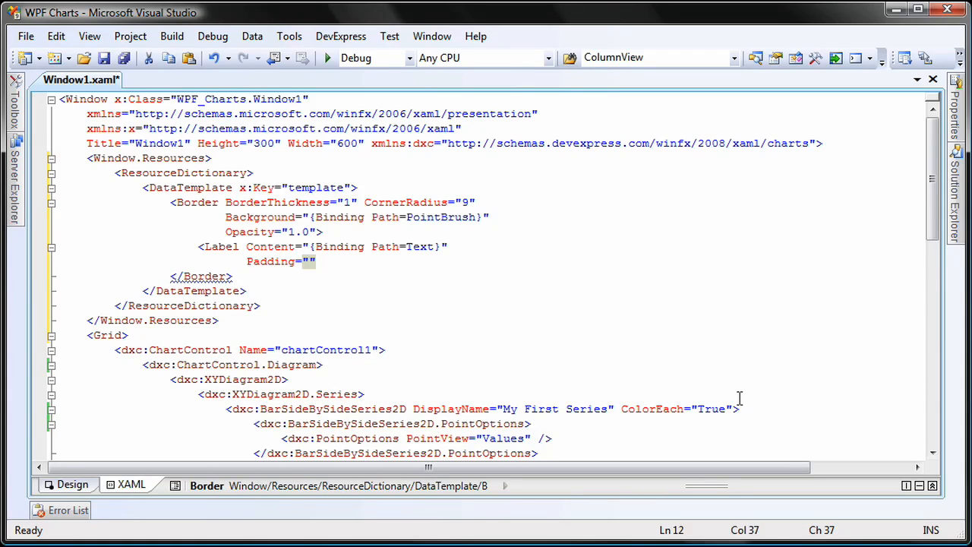
{"action": "type", "text": "5,1,5"}
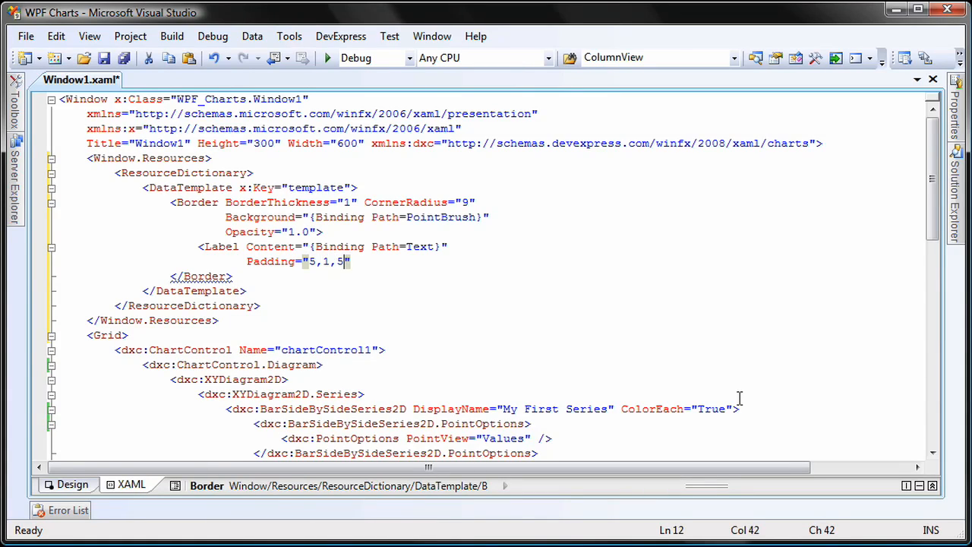
{"action": "type", "text": ","}
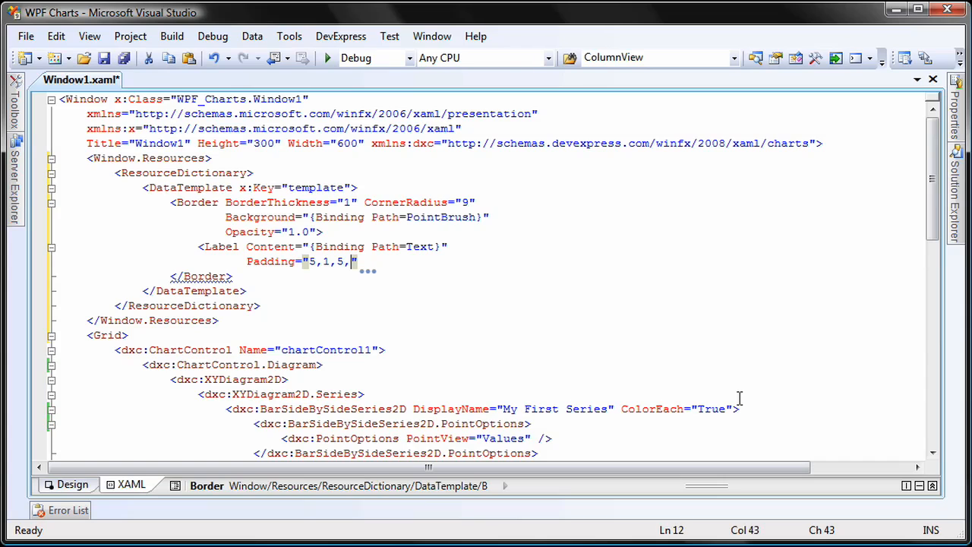
{"action": "type", "text": "1.5"}
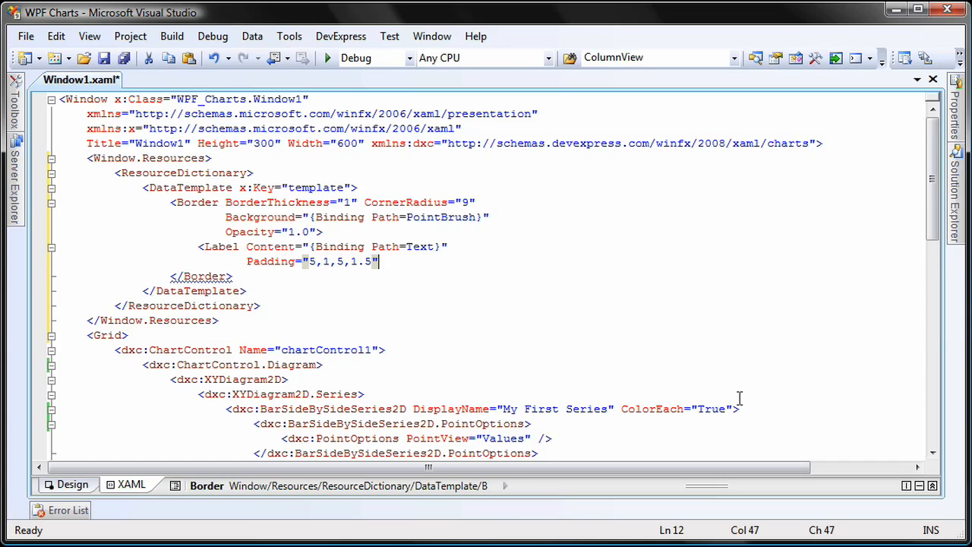
{"action": "type", "text": "Foreground=\"White\""}
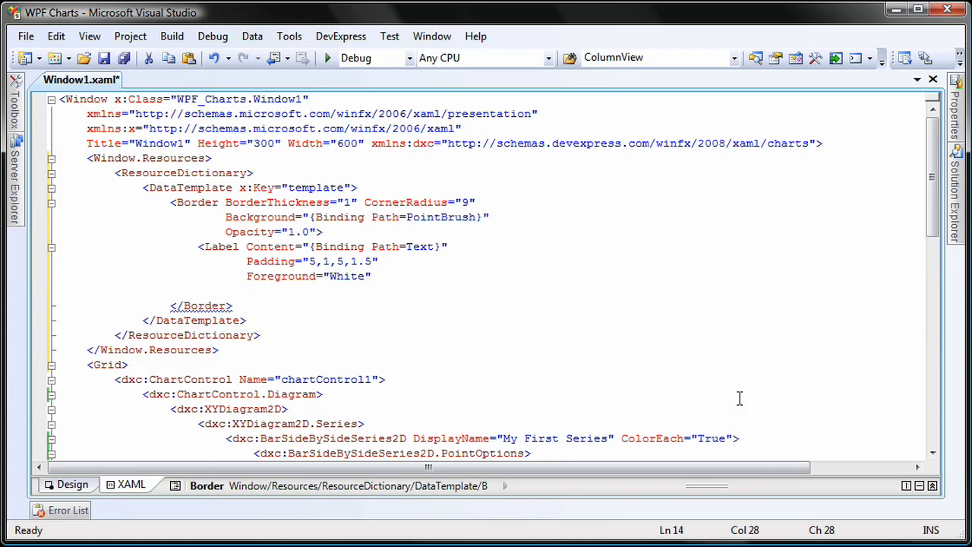
{"action": "type", "text": "FontS"}
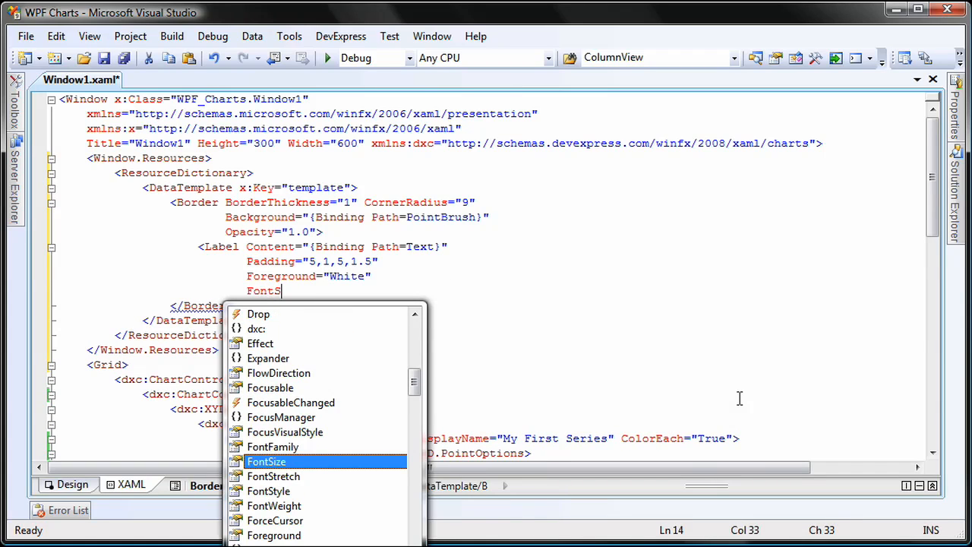
{"action": "type", "text": "Size=\"10\" />"}
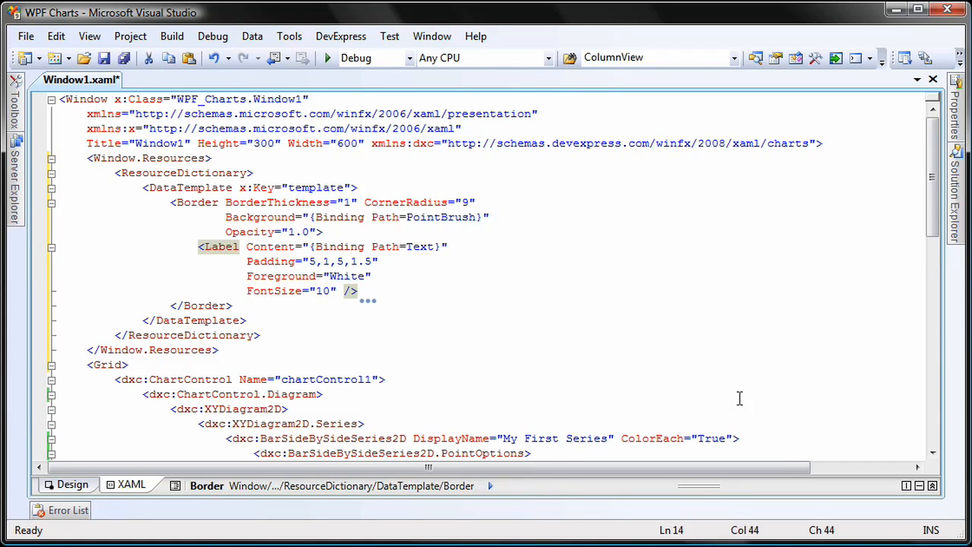
{"action": "mouse_move", "coordinate": [647, 392]}
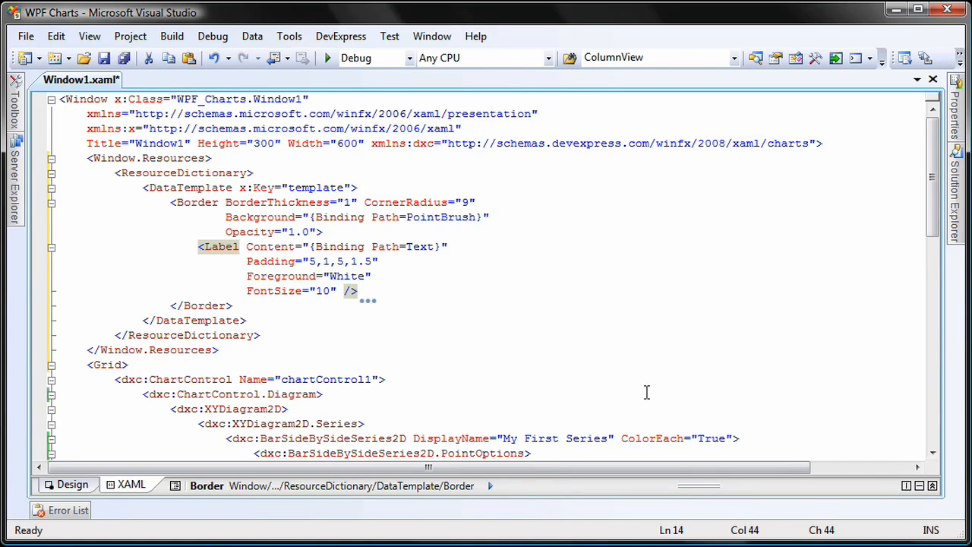
{"action": "mouse_move", "coordinate": [106, 488]}
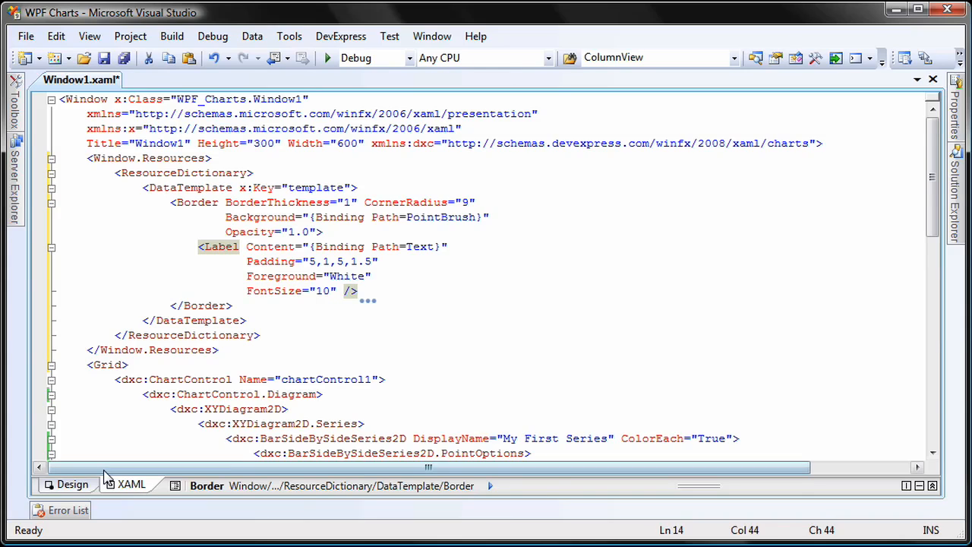
{"action": "left_click", "coordinate": [70, 485]}
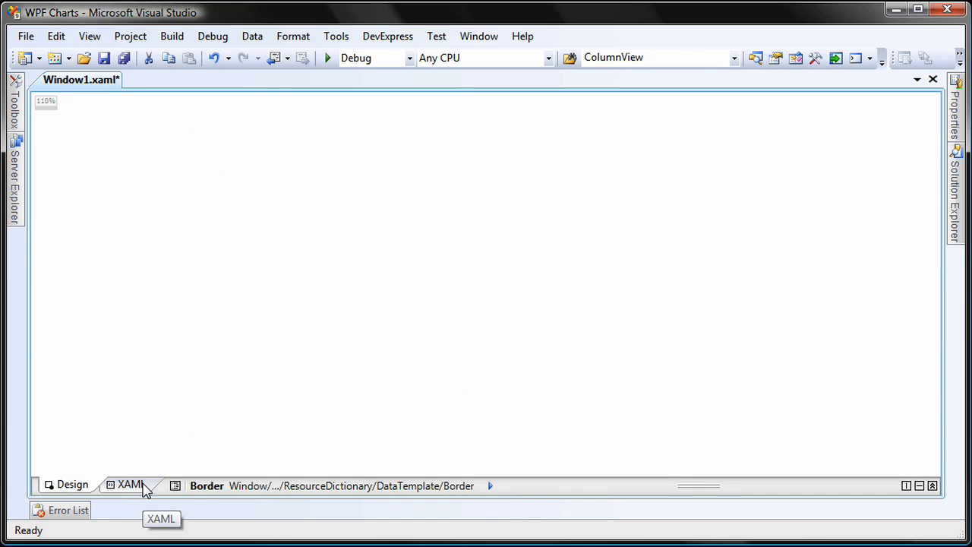
{"action": "left_click", "coordinate": [127, 485]}
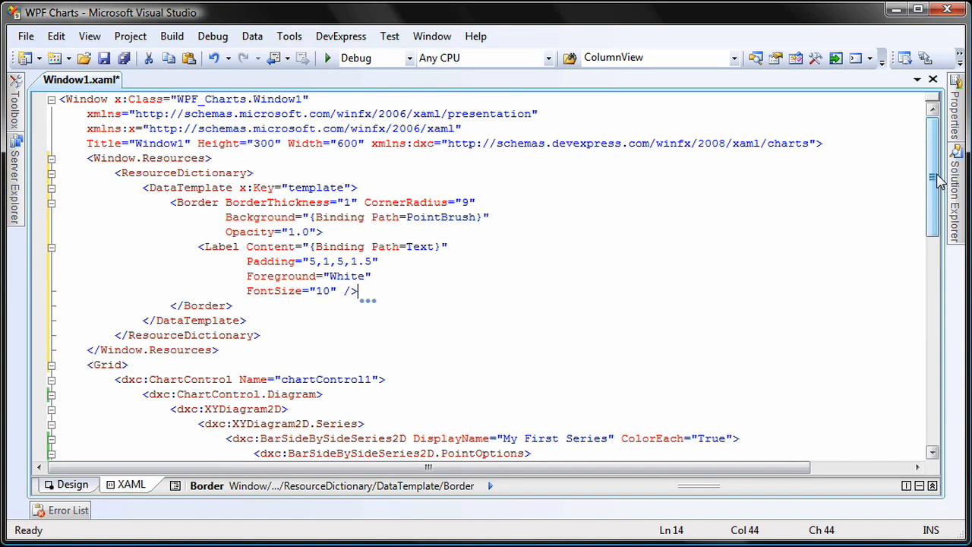
- Add a dxc:Series.Label element inside the bar series
{"action": "scroll", "scroll_direction": "down", "scroll_amount": 3}
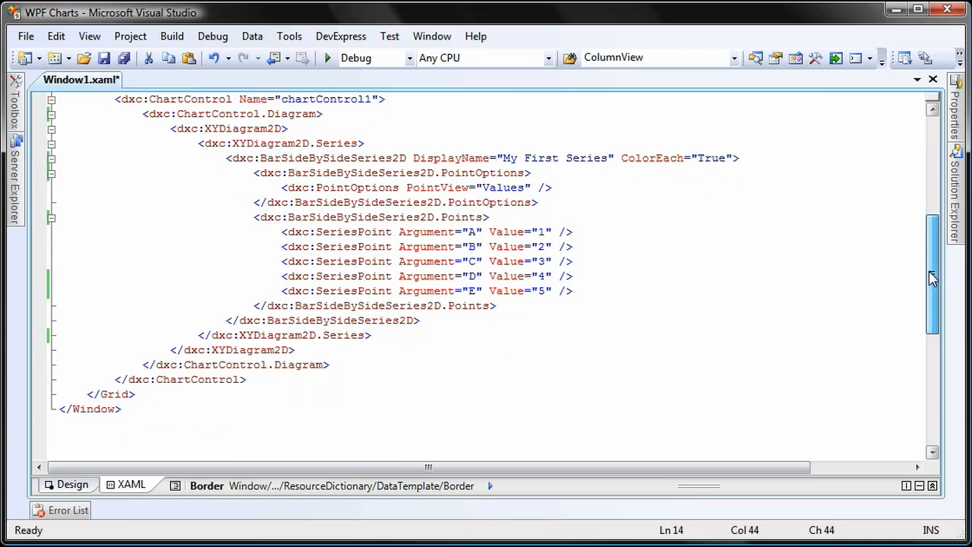
{"action": "scroll", "scroll_direction": "down", "scroll_amount": 3}
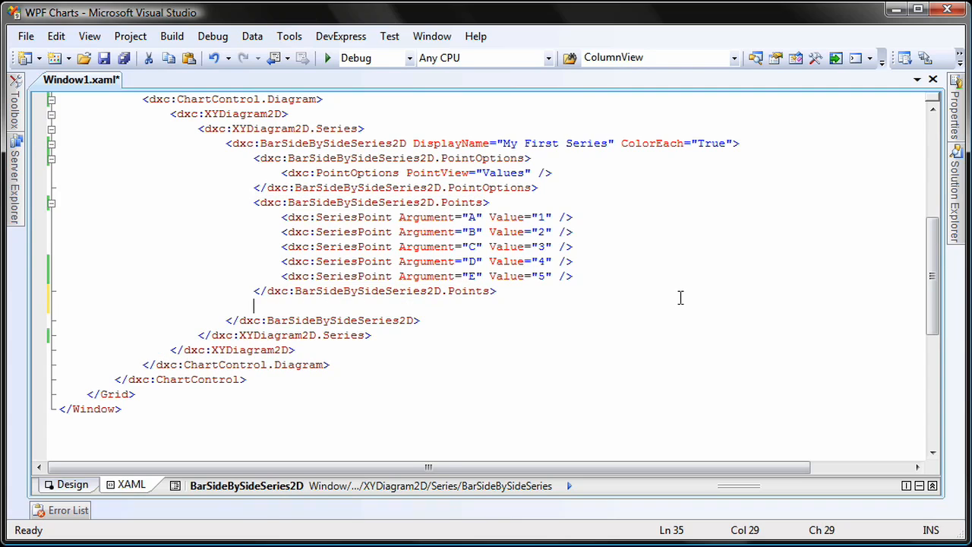
{"action": "type", "text": "<dxc:"}
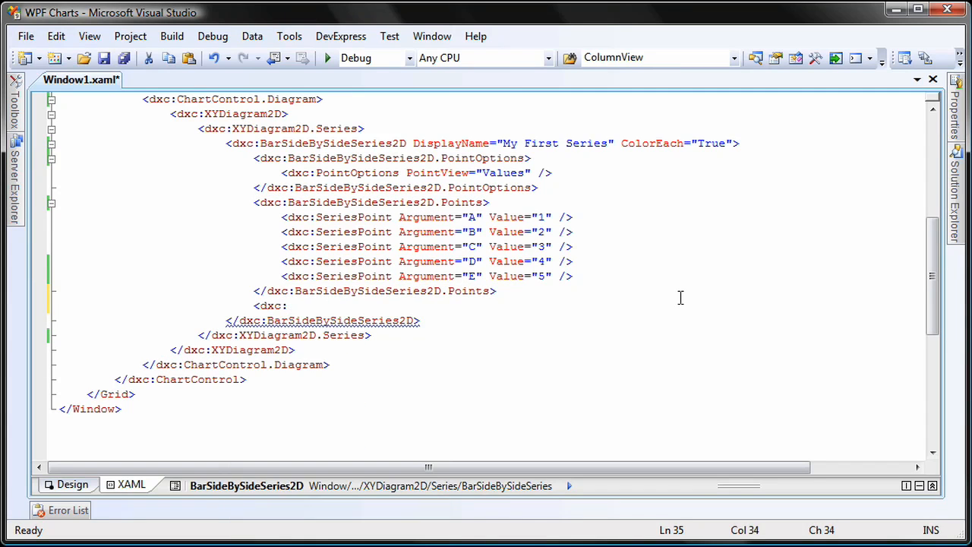
{"action": "type", "text": "Series."}
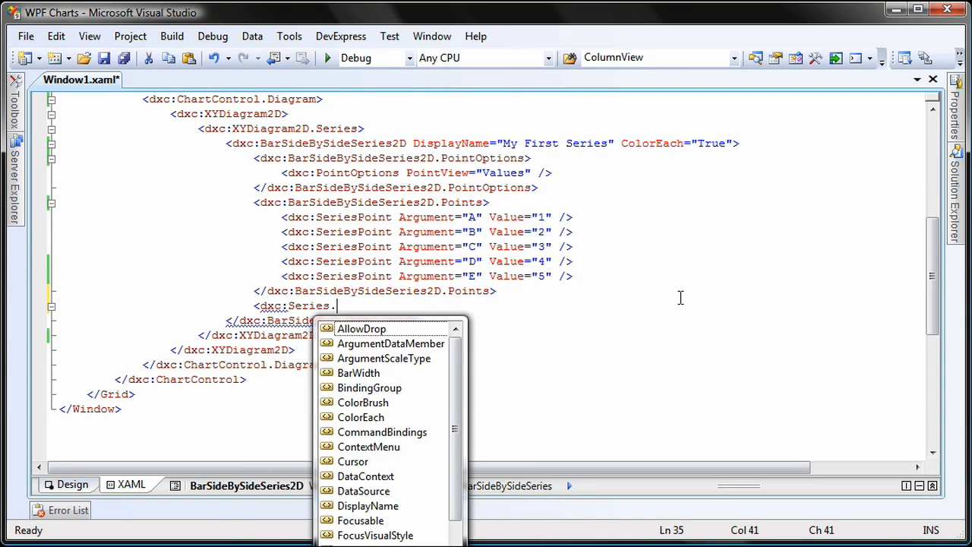
{"action": "type", "text": "Label"}
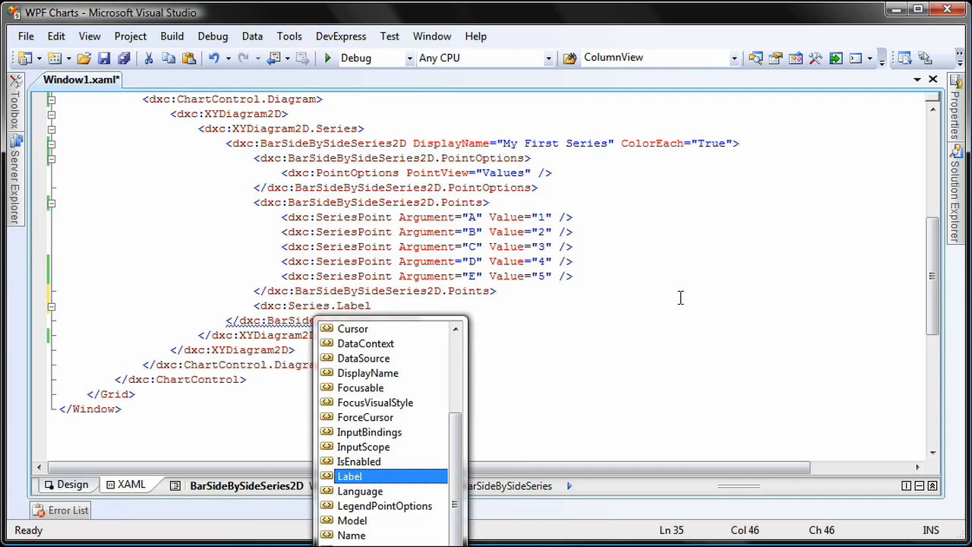
{"action": "left_click", "coordinate": [350, 476]}
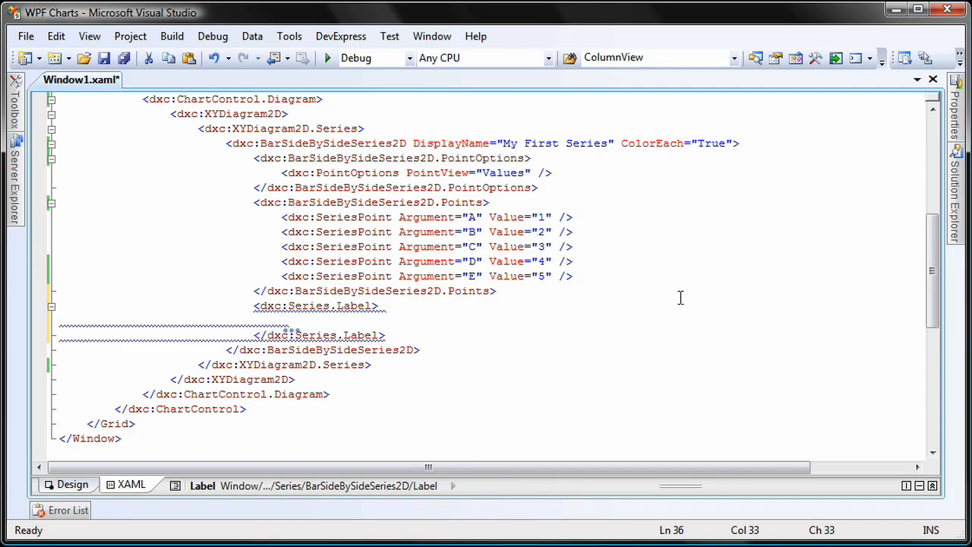
- Define a SeriesLabel with ConnectorVisible="False" and Template="{StaticResource template}"
{"action": "type", "text": "<dxc:SeriesLabel C"}
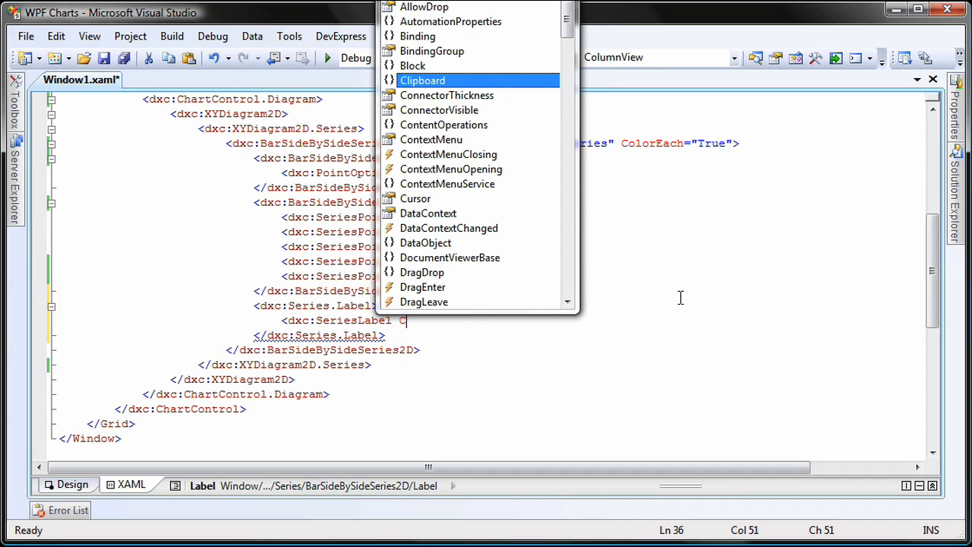
{"action": "type", "text": "onn"}
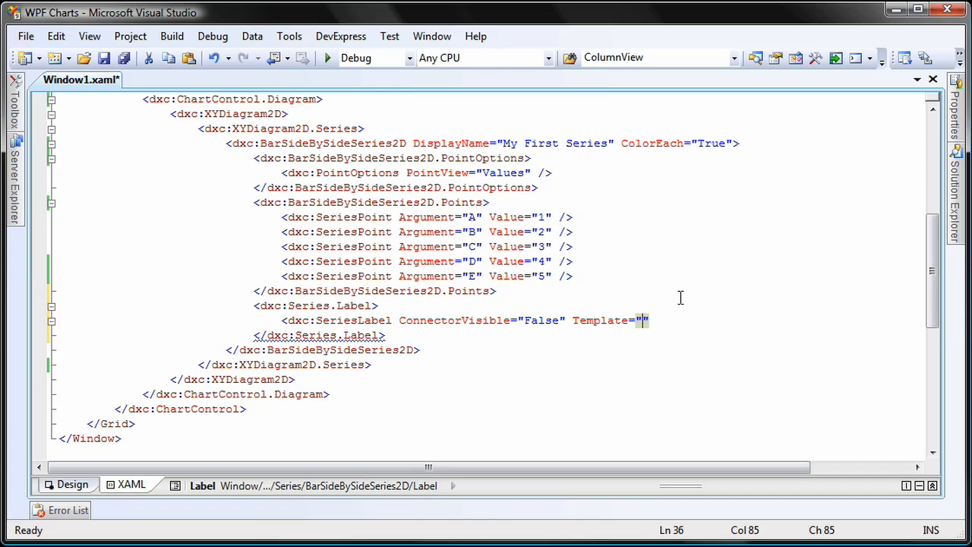
{"action": "type", "text": "{StaticResource"}
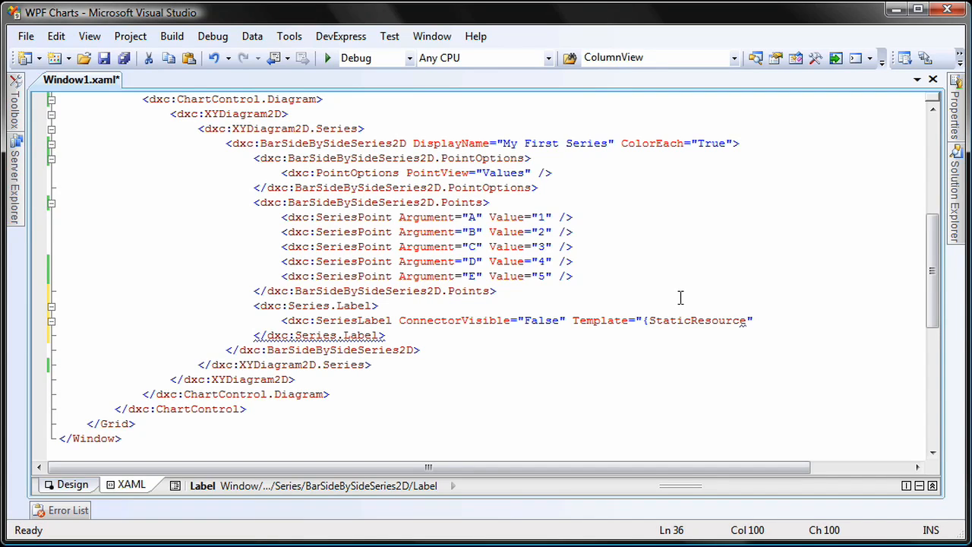
{"action": "type", "text": "template"}
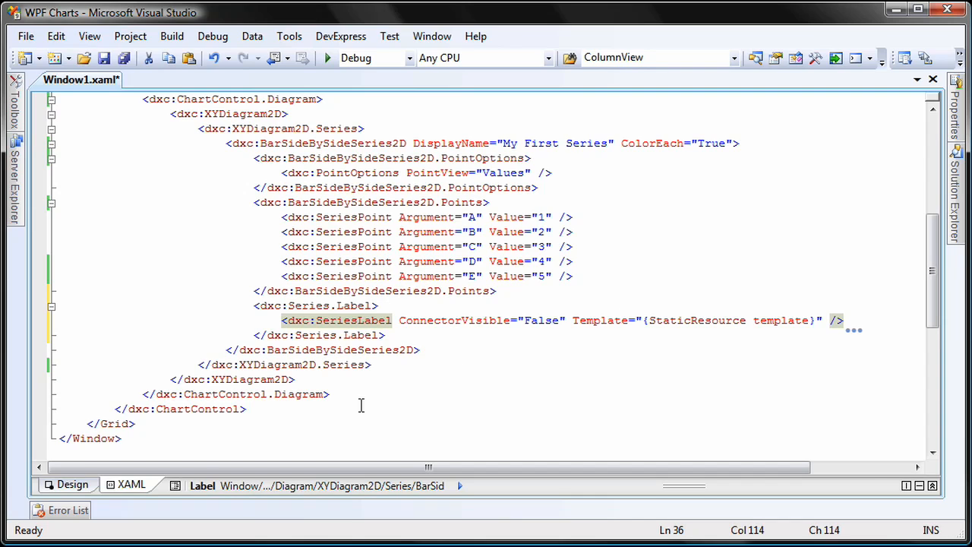
- Run the chart to show bars A to E topped with round colored number labels
{"action": "left_click", "coordinate": [70, 484]}
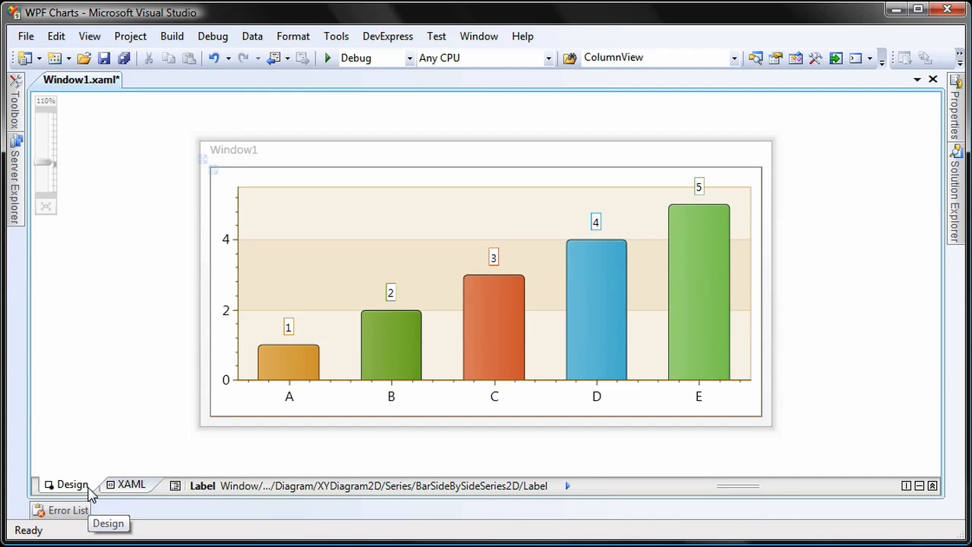
{"action": "mouse_move", "coordinate": [106, 392]}
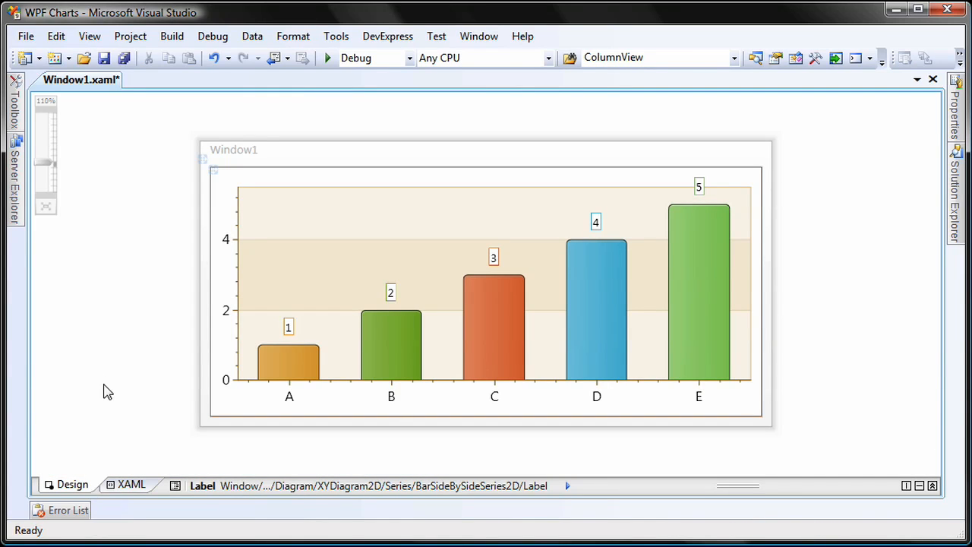
{"action": "left_click", "coordinate": [329, 57]}
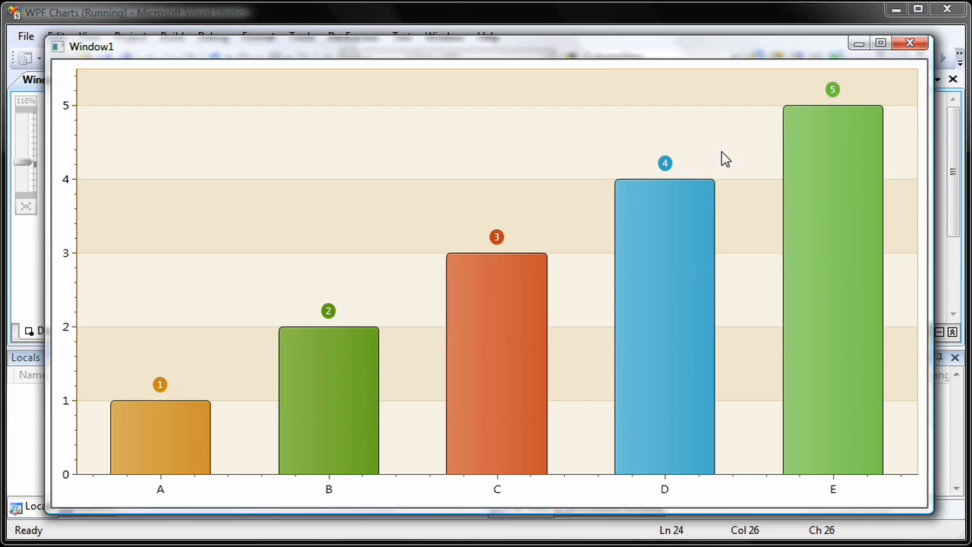
{"action": "mouse_move", "coordinate": [347, 288]}
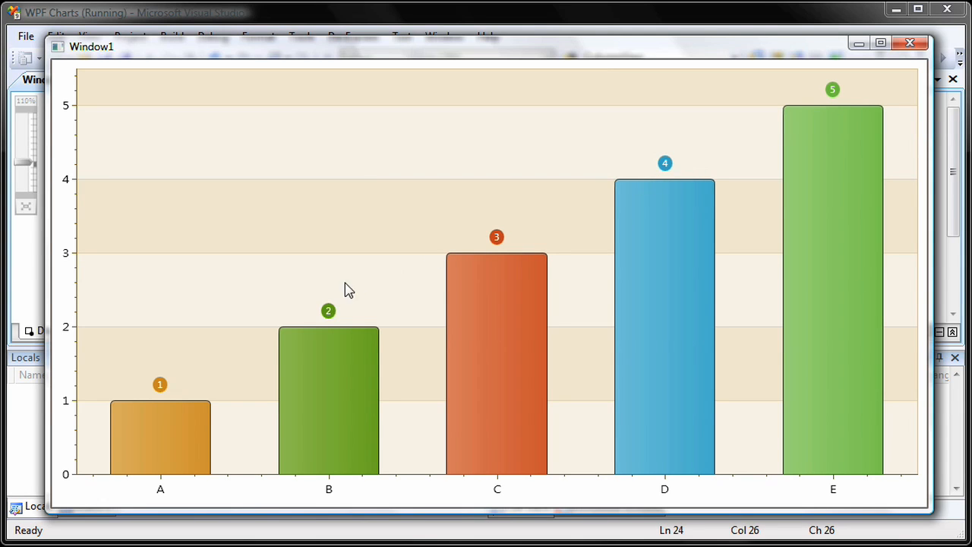